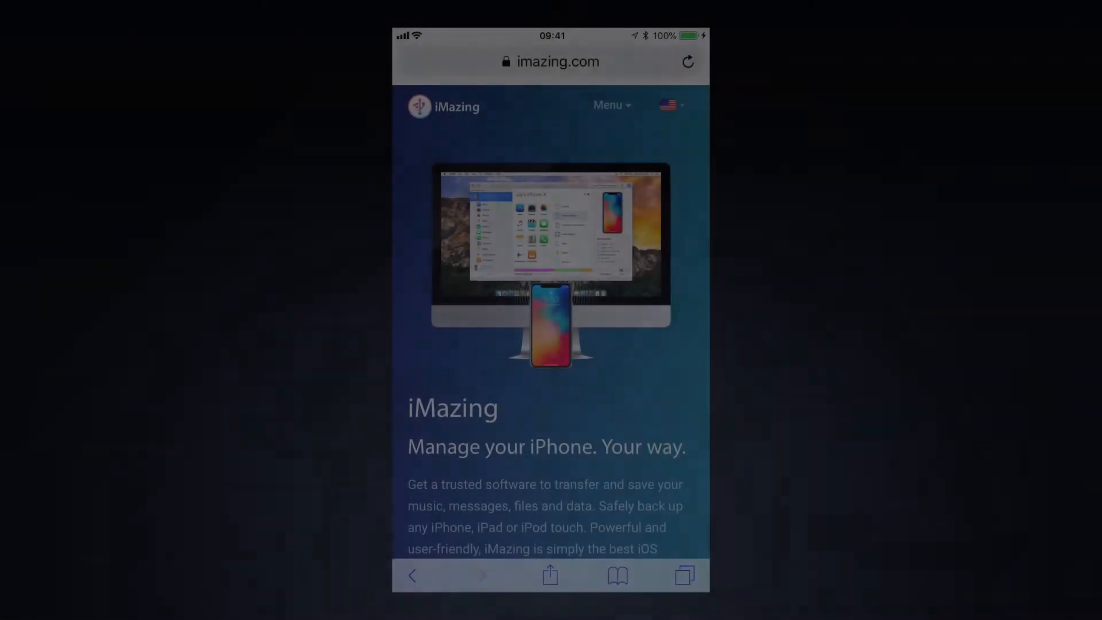
- Open the imazing.com navigation menu and expand its Features list
{"action": "left_click", "coordinate": [610, 104]}
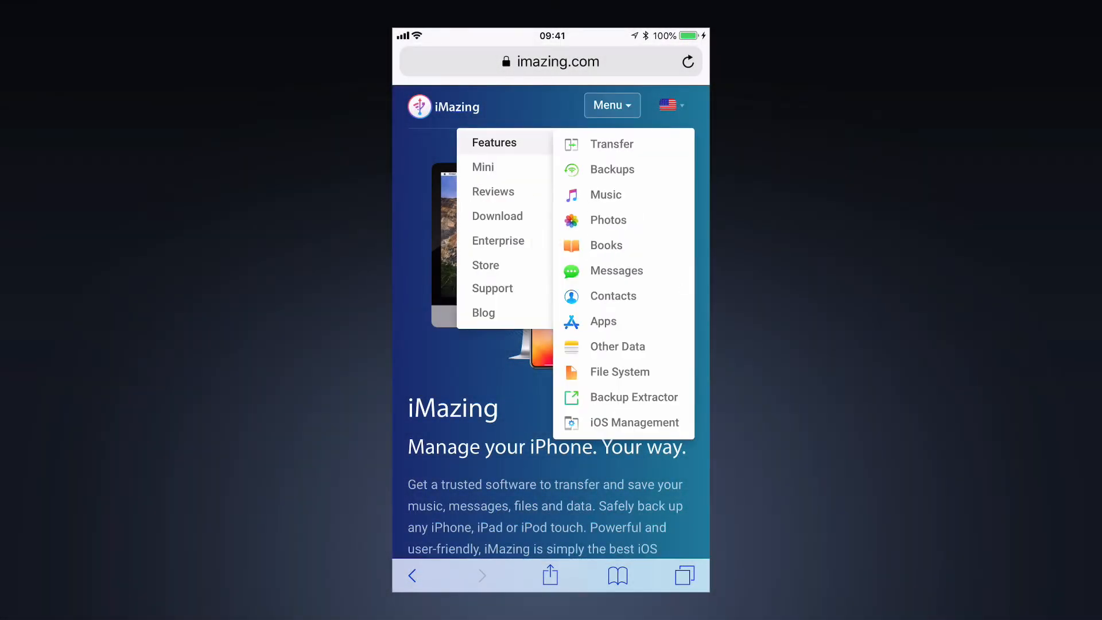
{"action": "left_click", "coordinate": [617, 346]}
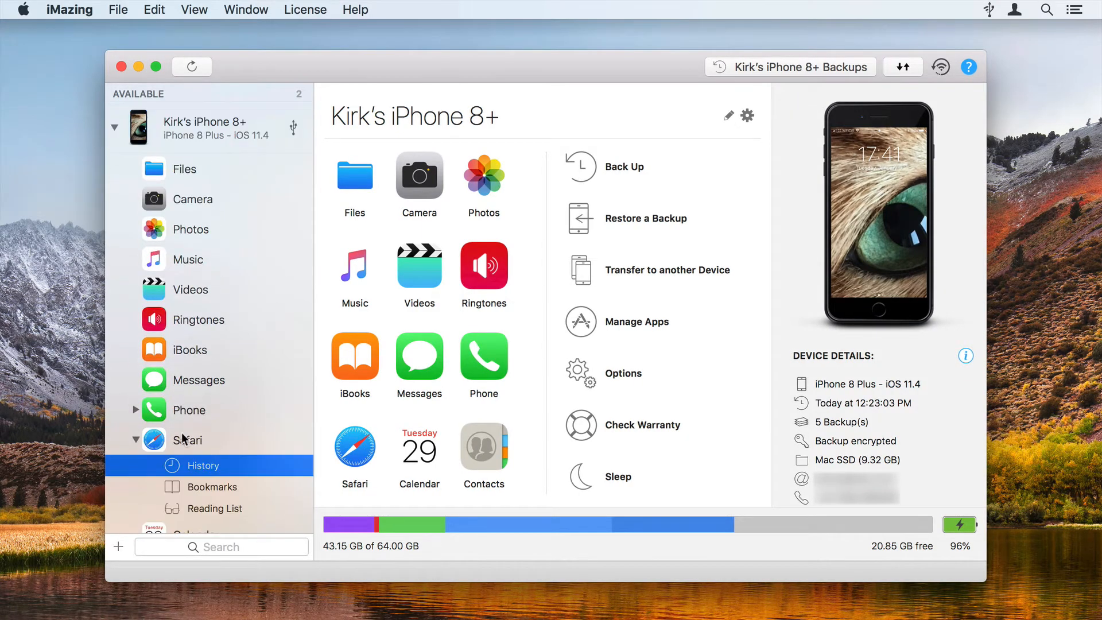
- Show the iPhone's Safari History in iMazing's sidebar
{"action": "left_click", "coordinate": [203, 465]}
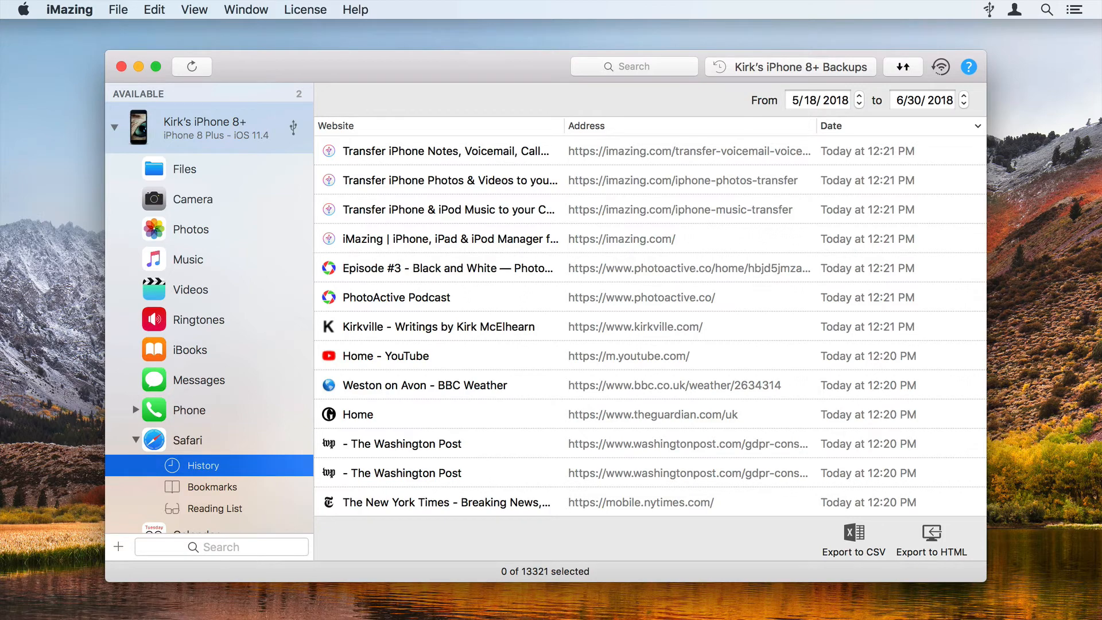
{"action": "mouse_move", "coordinate": [157, 470]}
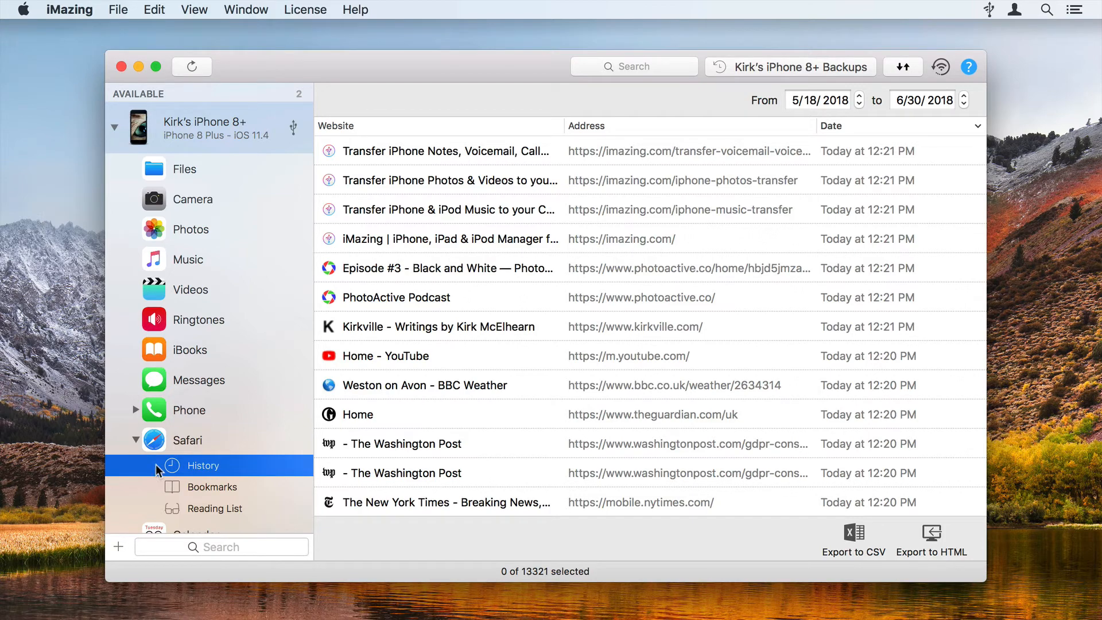
{"action": "mouse_move", "coordinate": [862, 539]}
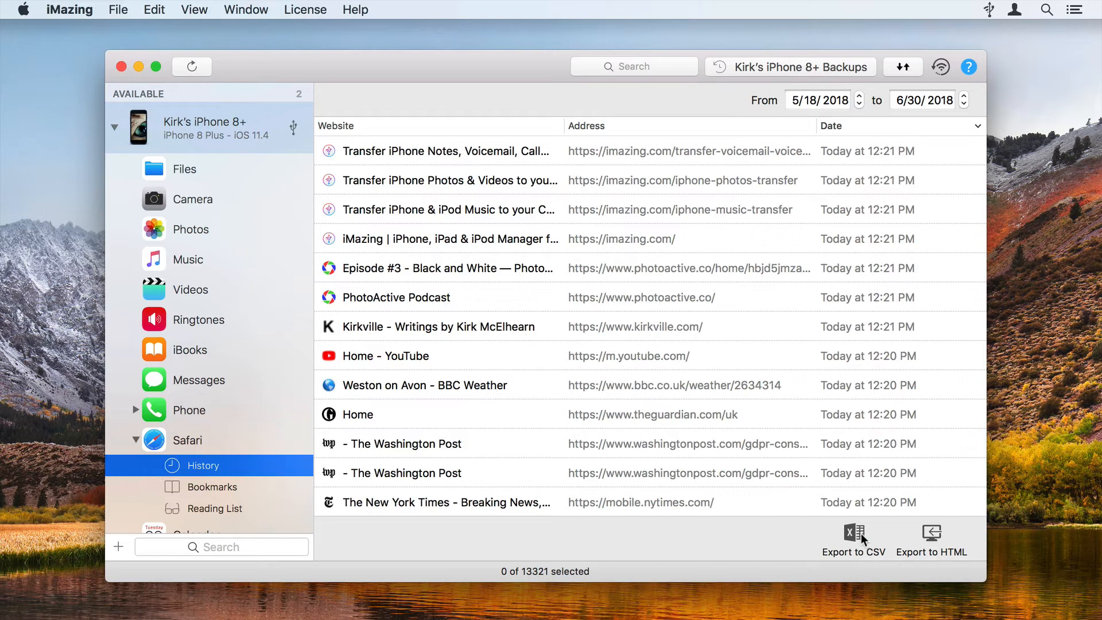
- Export the Safari history as CSV and HTML files into Documents
{"action": "left_click", "coordinate": [854, 533]}
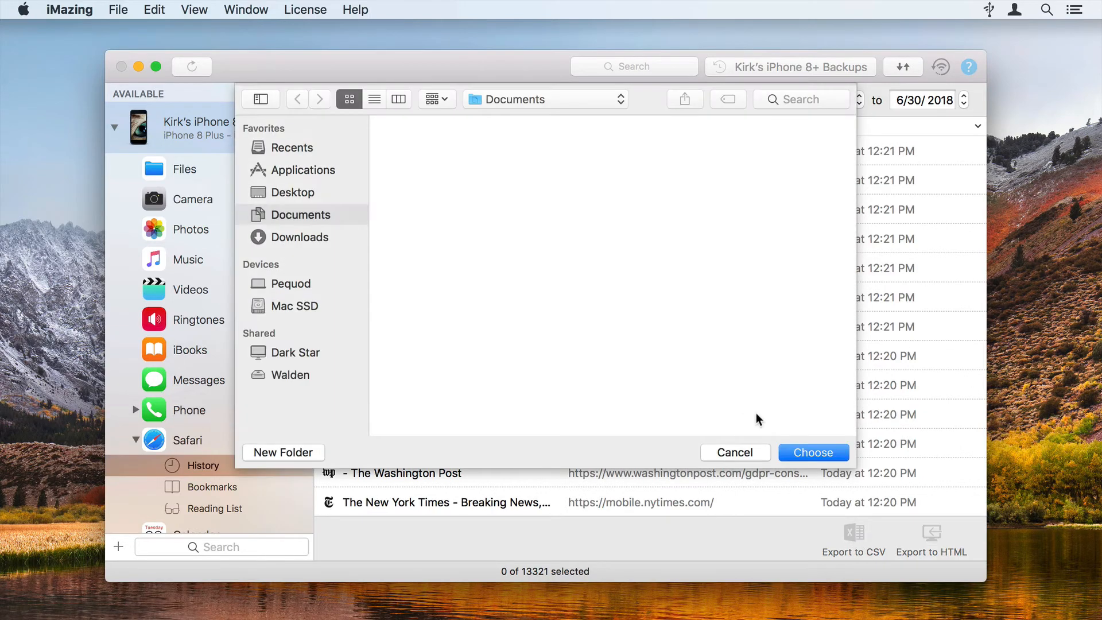
{"action": "left_click", "coordinate": [734, 452]}
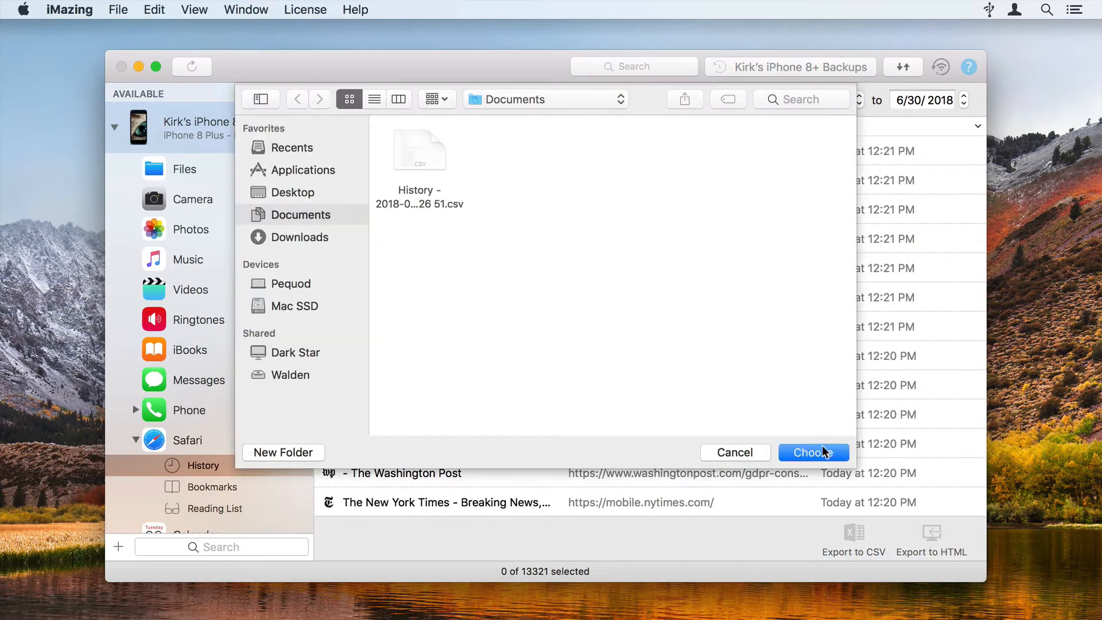
{"action": "left_click", "coordinate": [813, 451]}
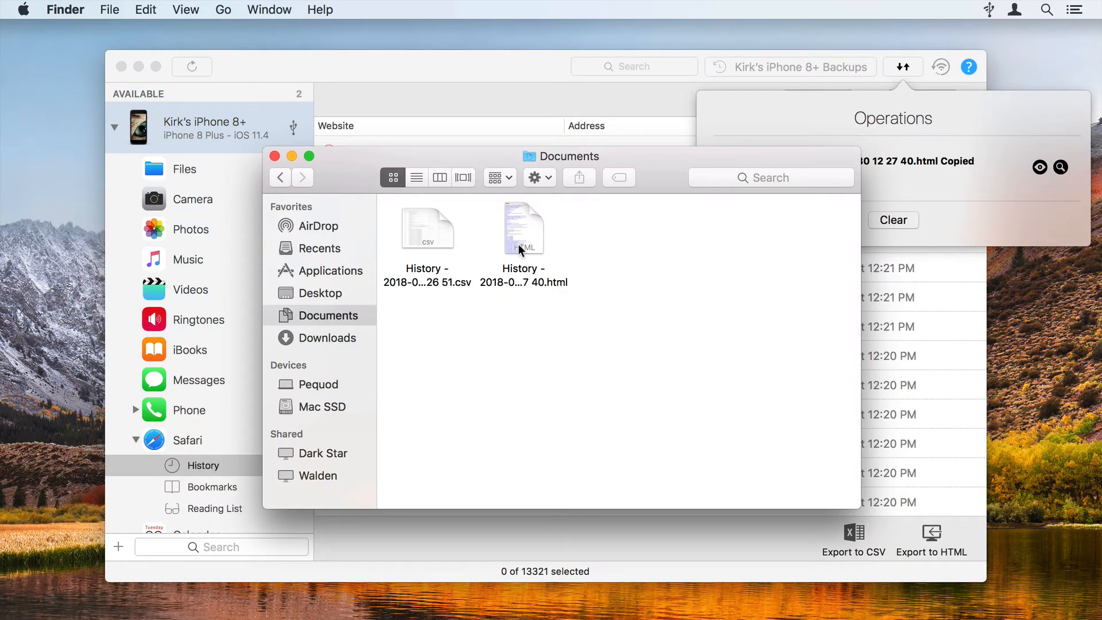
- Open the exported History HTML file from the Documents folder
{"action": "double_click", "coordinate": [523, 229]}
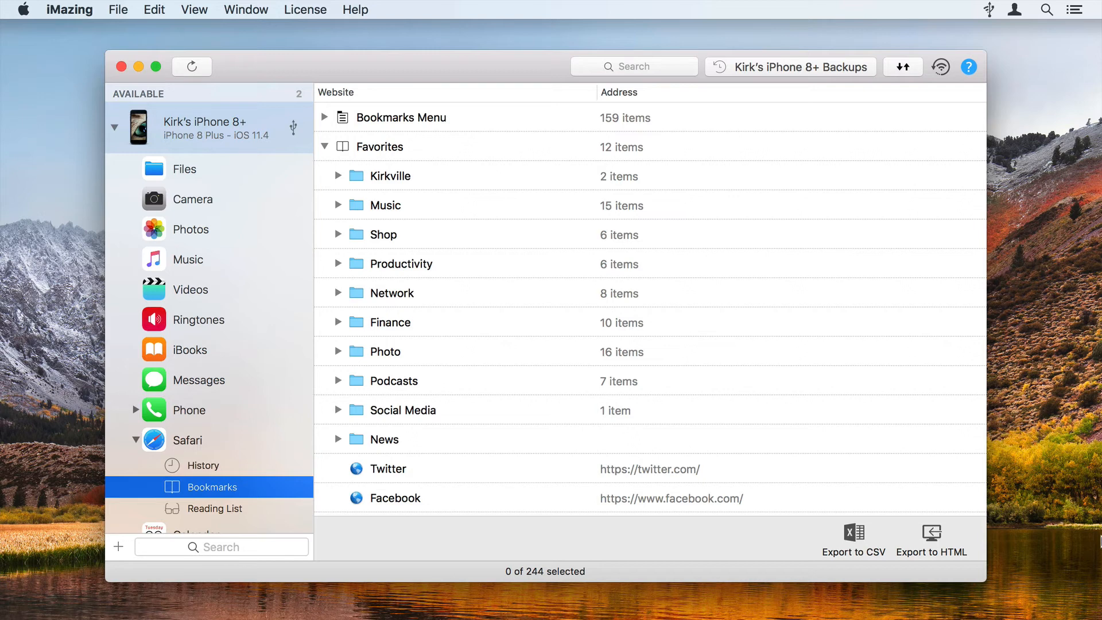
{"action": "mouse_move", "coordinate": [770, 360]}
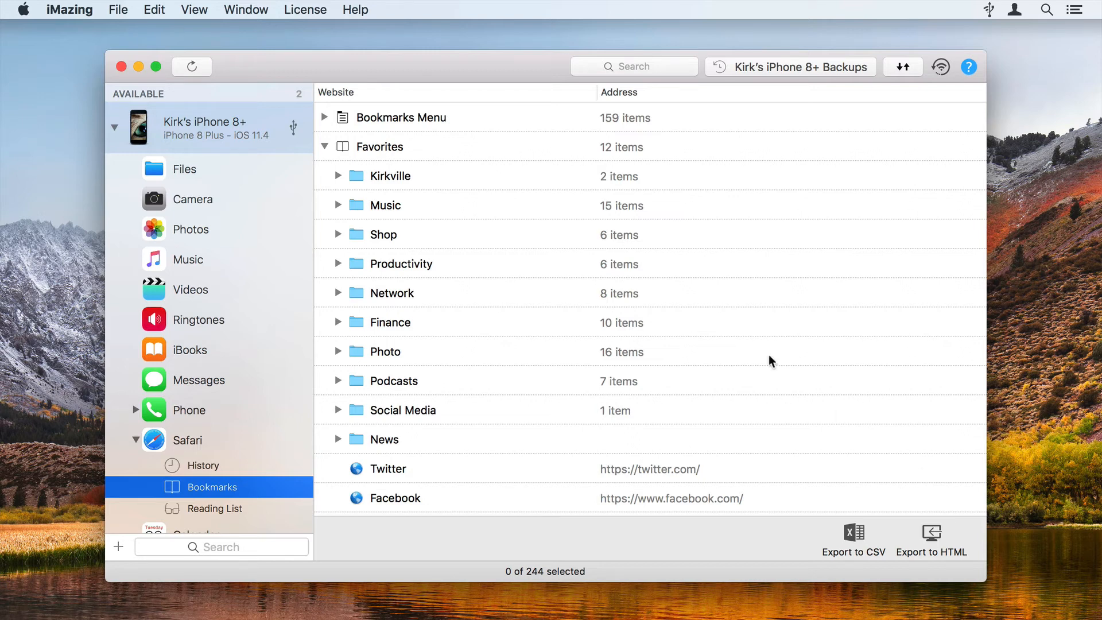
- Export the Kirkville-to-Productivity bookmark folders as HTML into Documents
{"action": "left_click", "coordinate": [384, 204]}
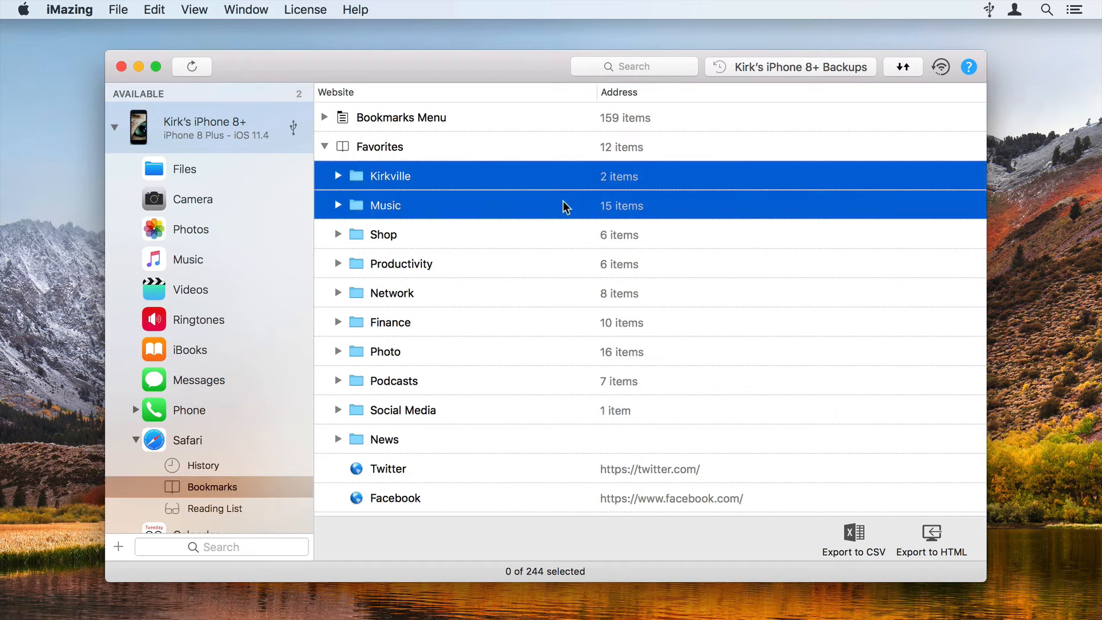
{"action": "left_click", "coordinate": [401, 264]}
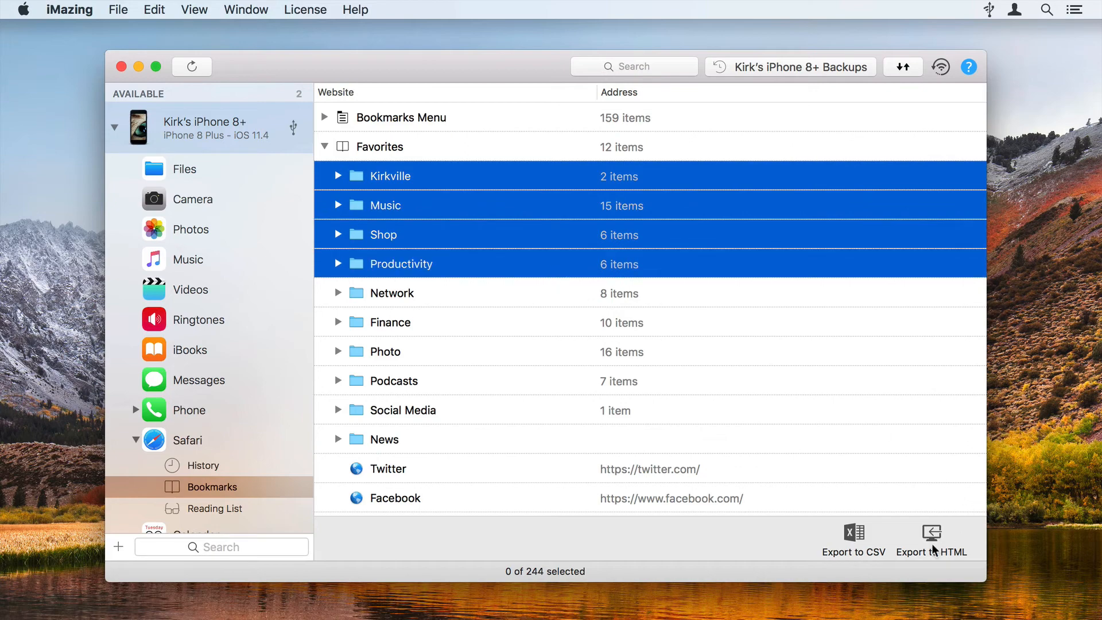
{"action": "left_click", "coordinate": [932, 541]}
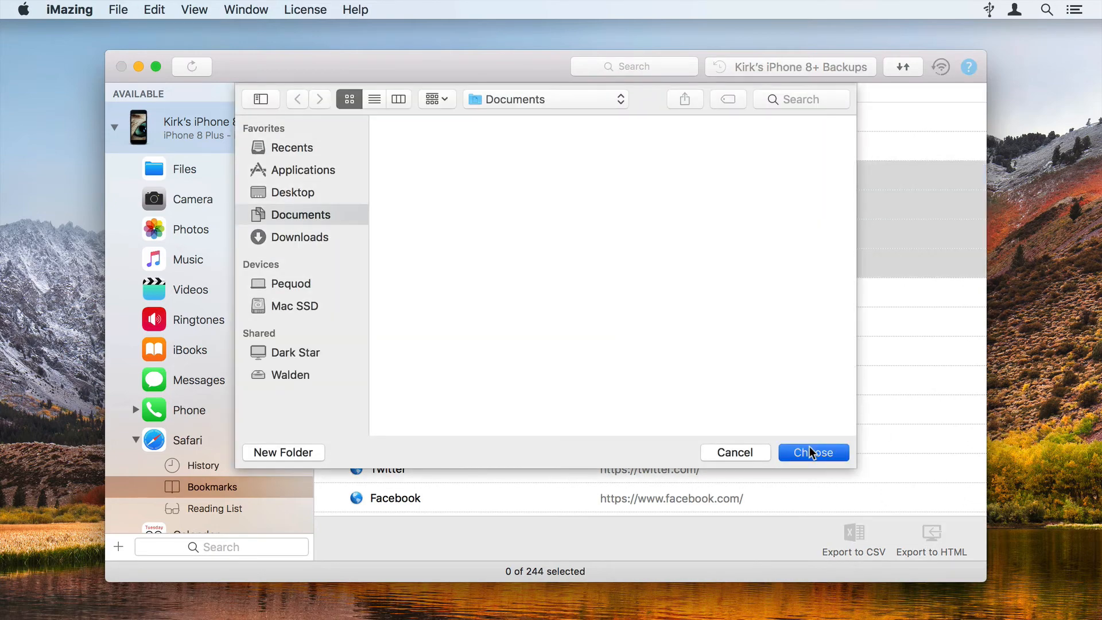
{"action": "left_click", "coordinate": [813, 452]}
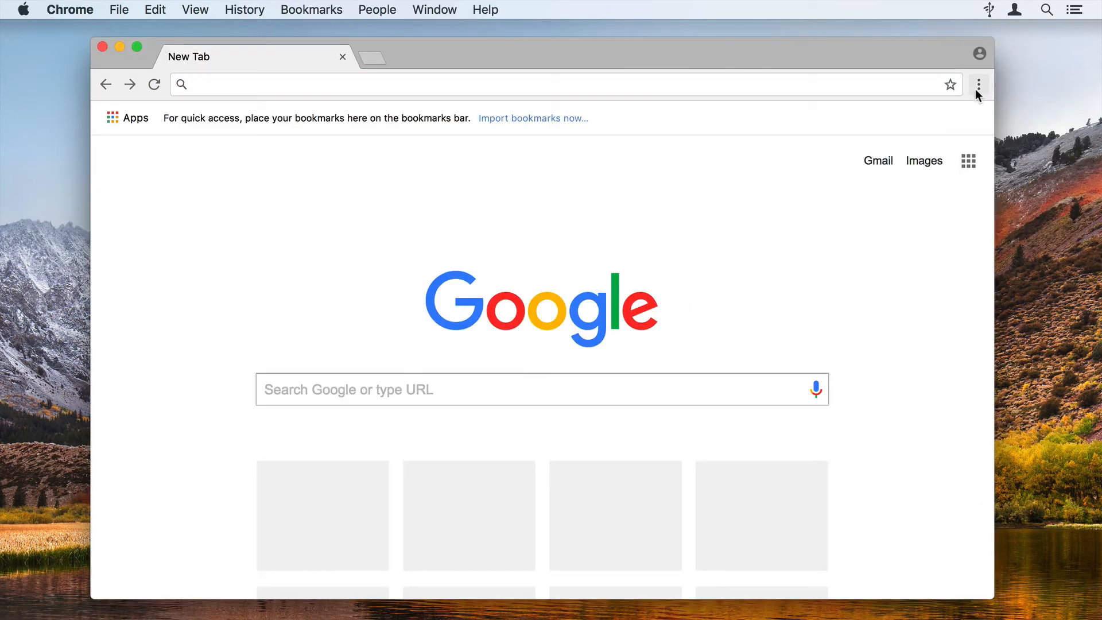
- Import the exported Bookmarks HTML file into Chrome via Import Bookmarks and Settings
{"action": "left_click", "coordinate": [977, 84]}
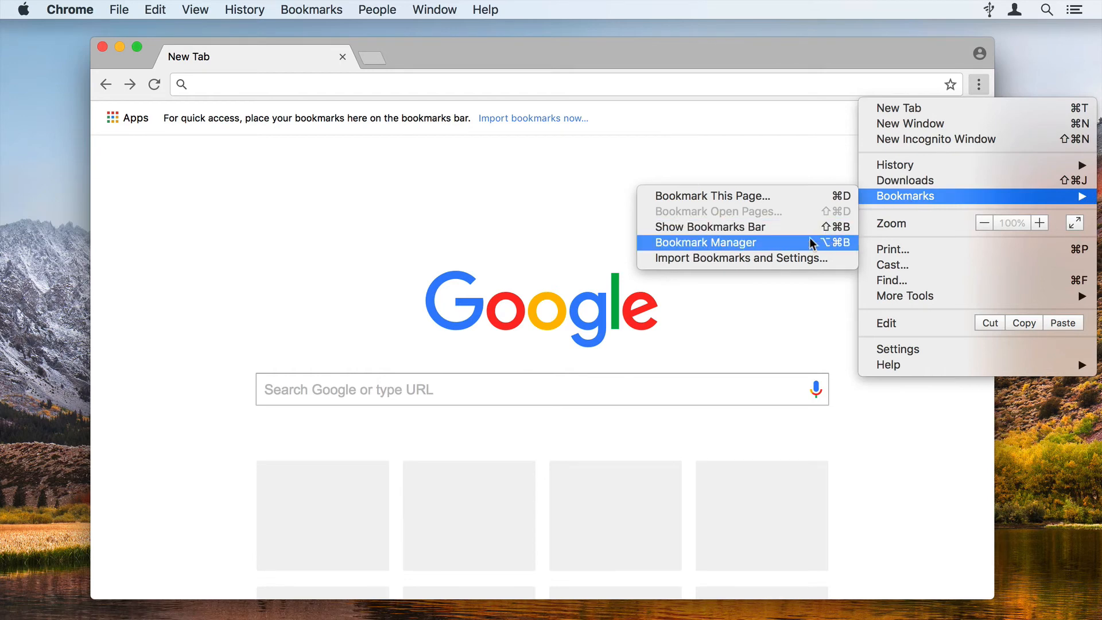
{"action": "left_click", "coordinate": [738, 258]}
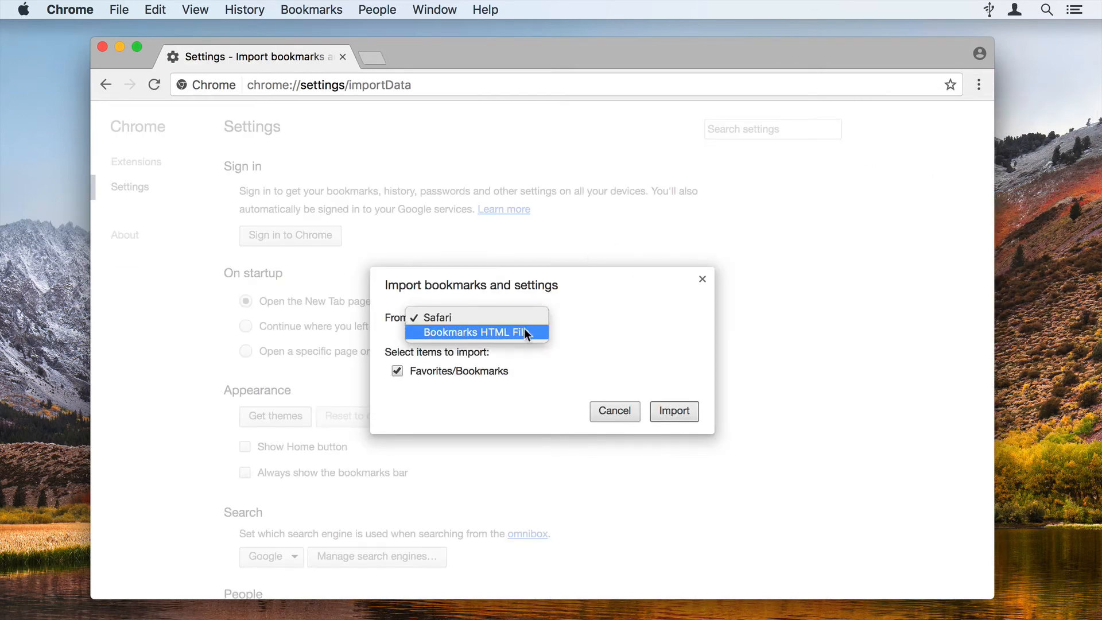
{"action": "left_click", "coordinate": [477, 332]}
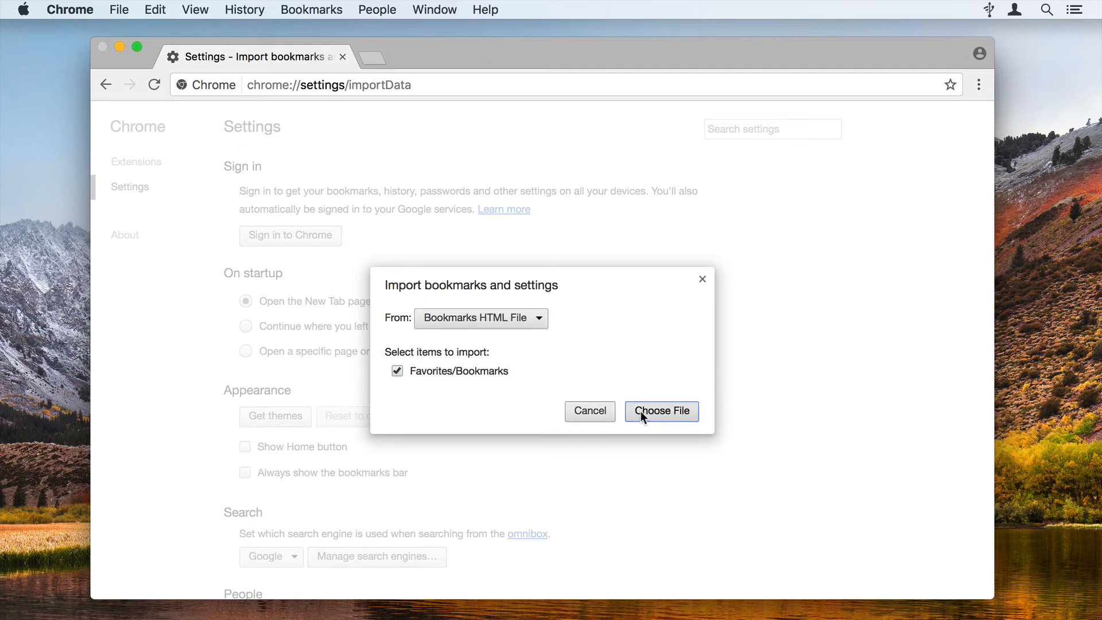
{"action": "left_click", "coordinate": [660, 411]}
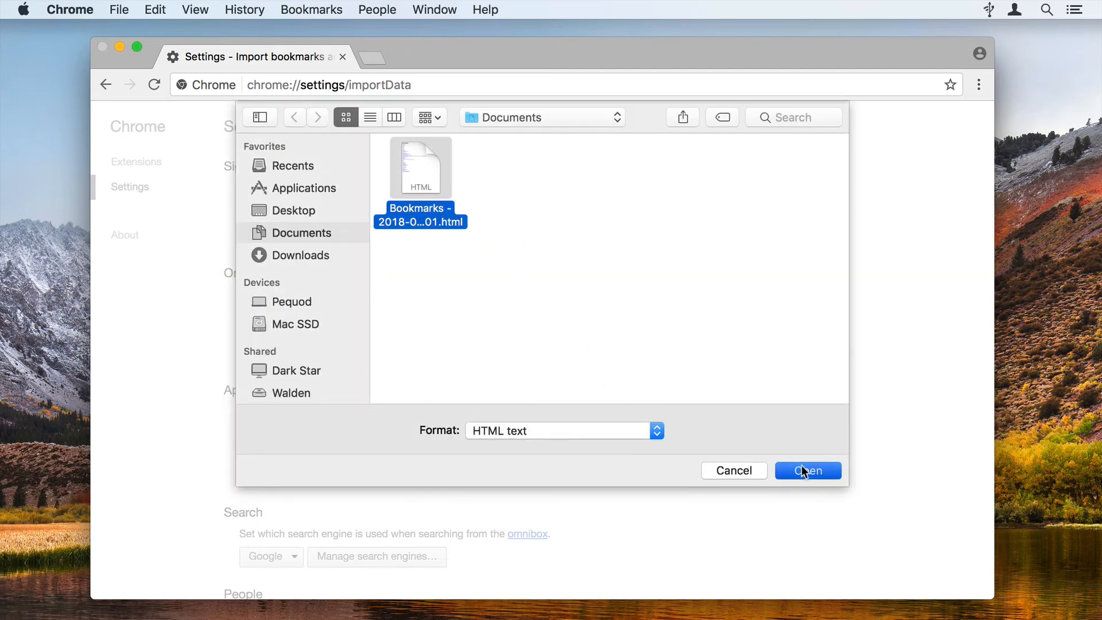
{"action": "left_click", "coordinate": [807, 470]}
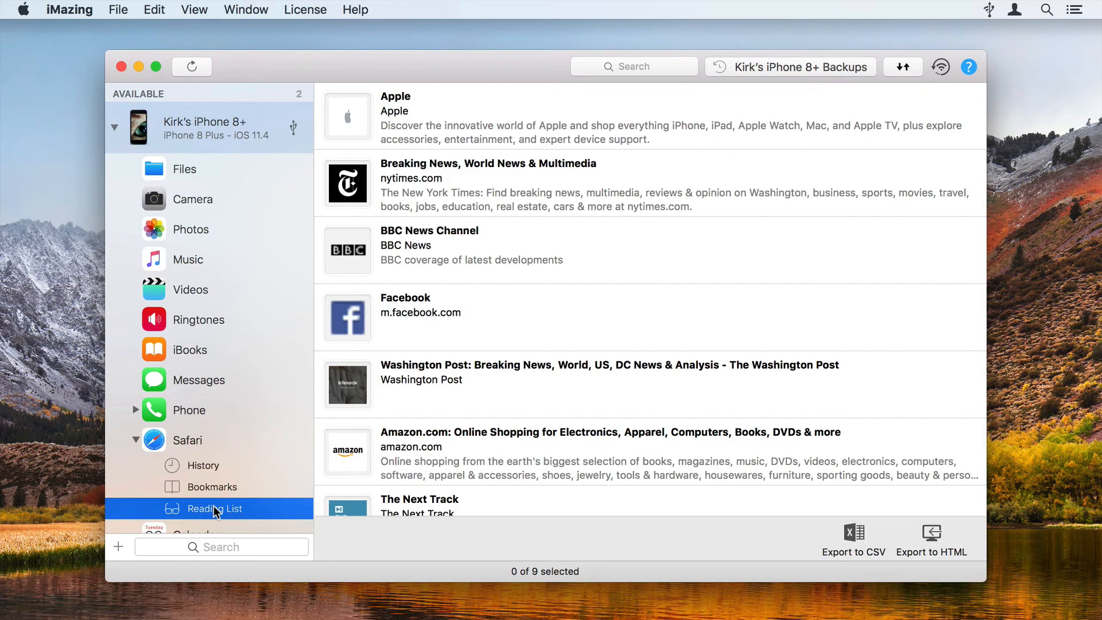
{"action": "mouse_move", "coordinate": [866, 551]}
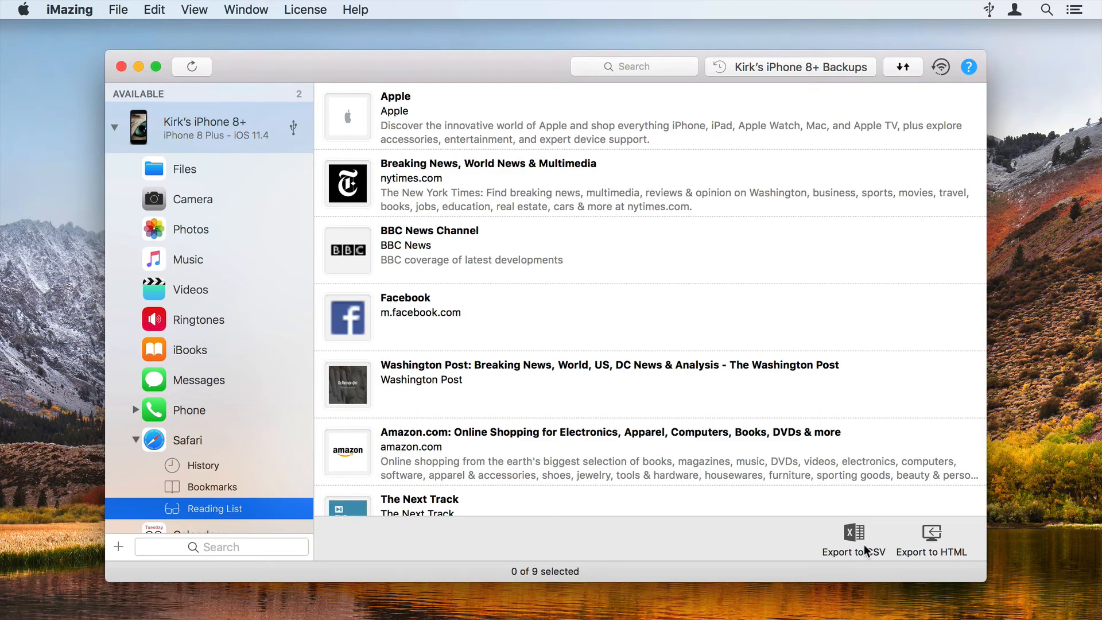
- Export the nine-item Reading List as HTML into Documents and open the file
{"action": "left_click", "coordinate": [853, 538]}
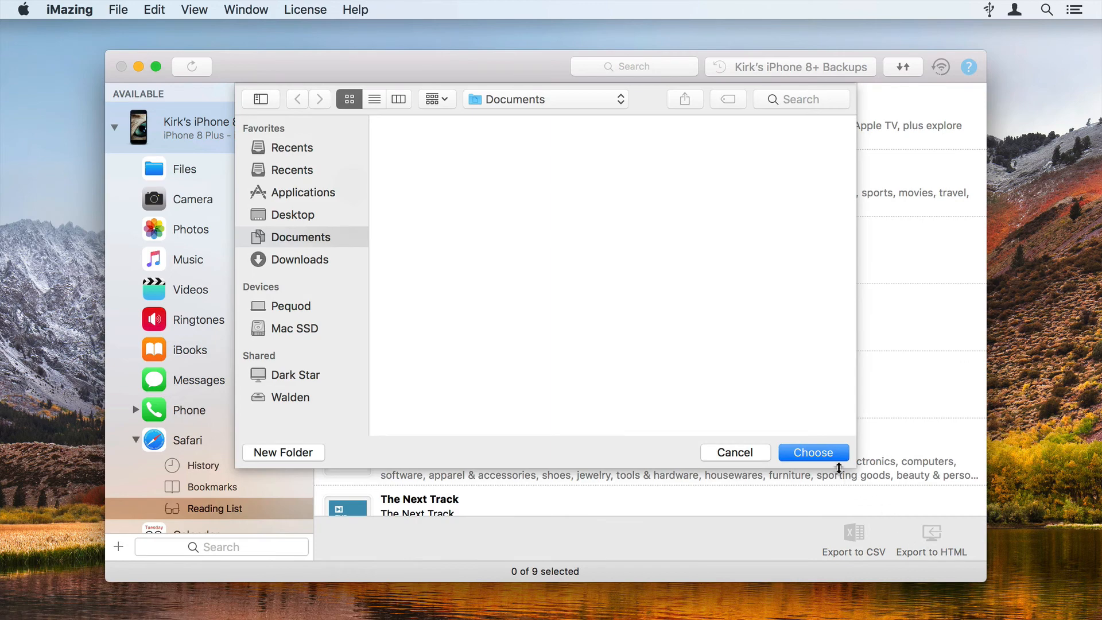
{"action": "left_click", "coordinate": [814, 452]}
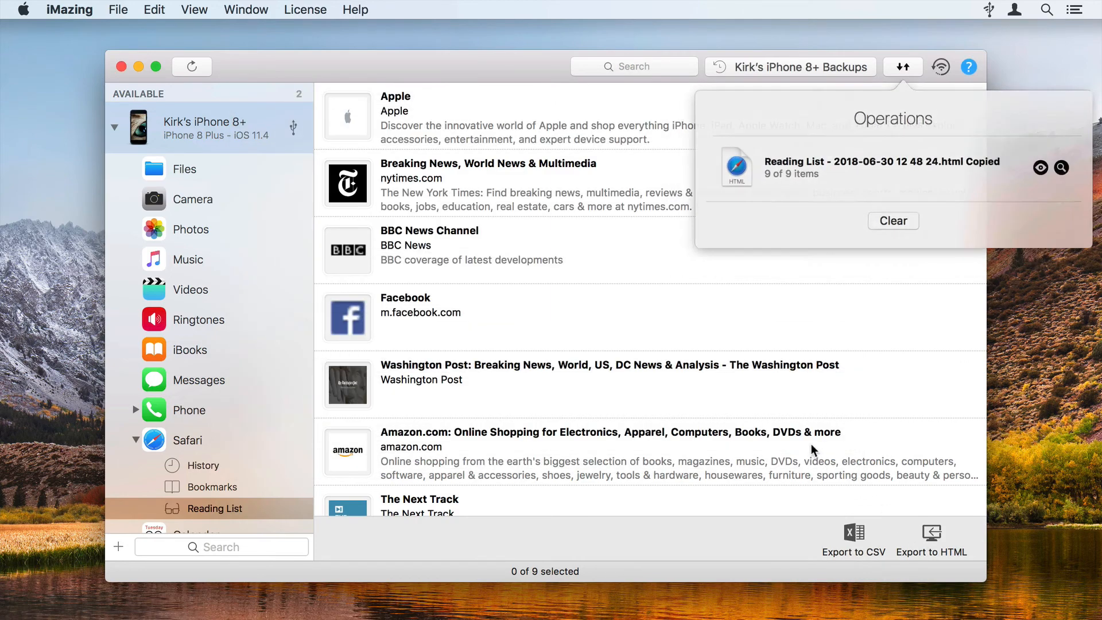
{"action": "left_click", "coordinate": [1061, 167]}
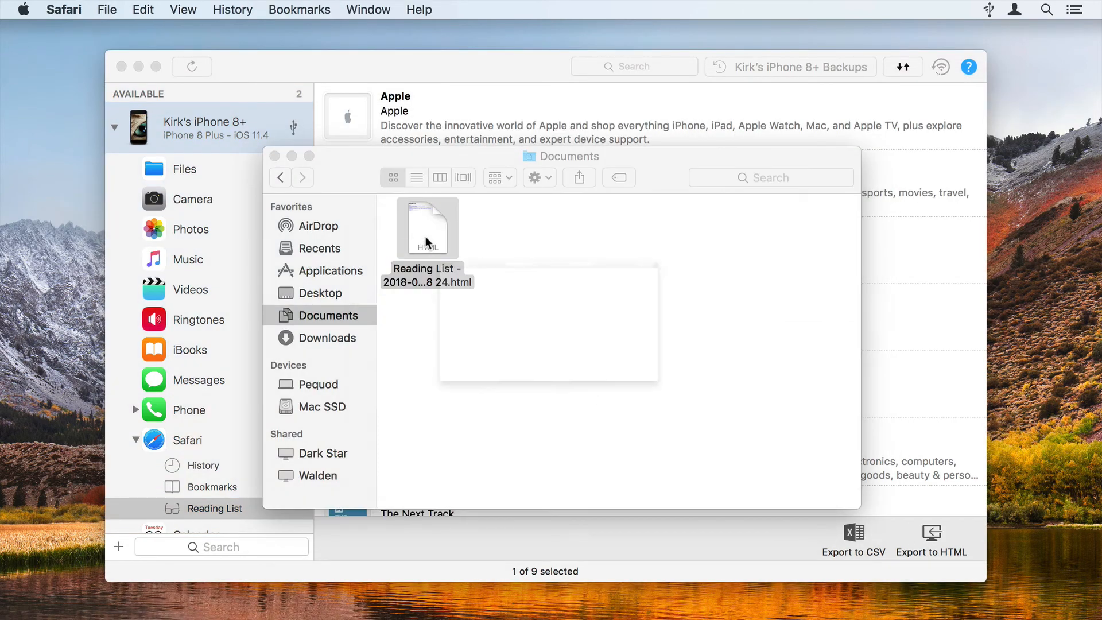
{"action": "double_click", "coordinate": [426, 227]}
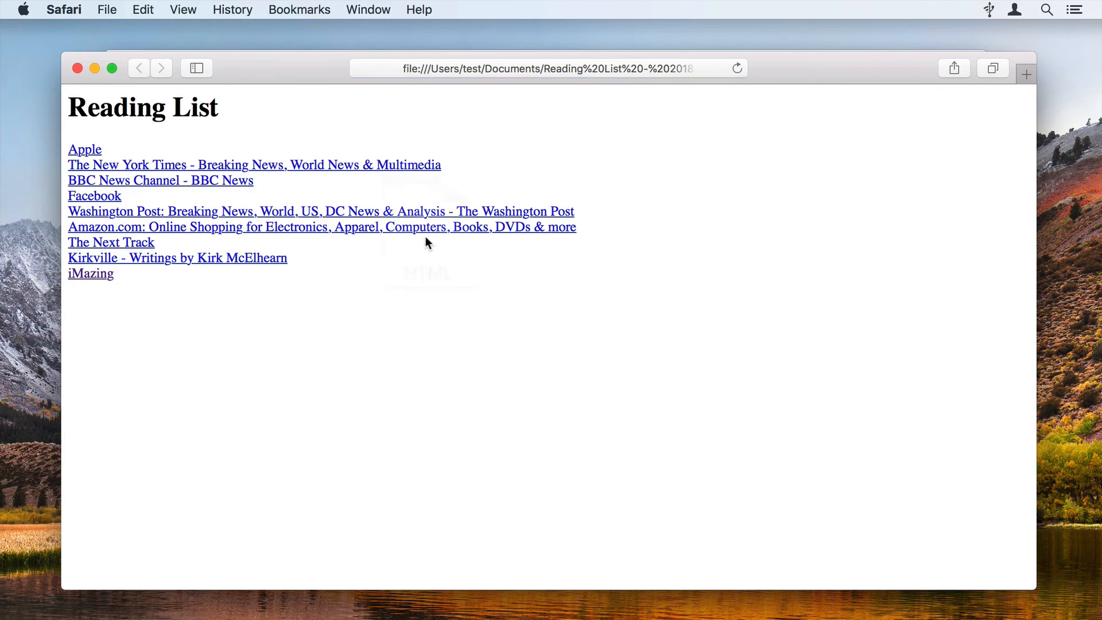